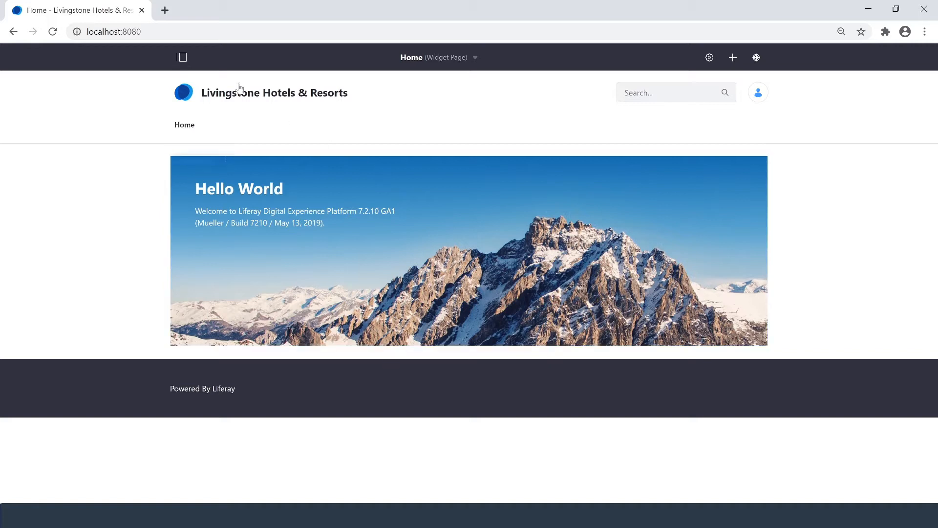
# From the site's Web Content section, create a new Basic Web Content article
pyautogui.click(181, 57)
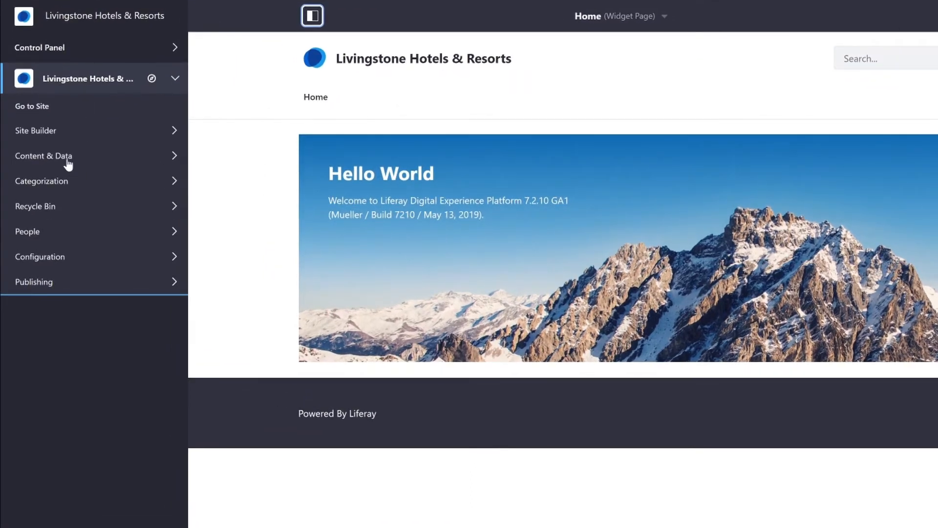
pyautogui.click(43, 155)
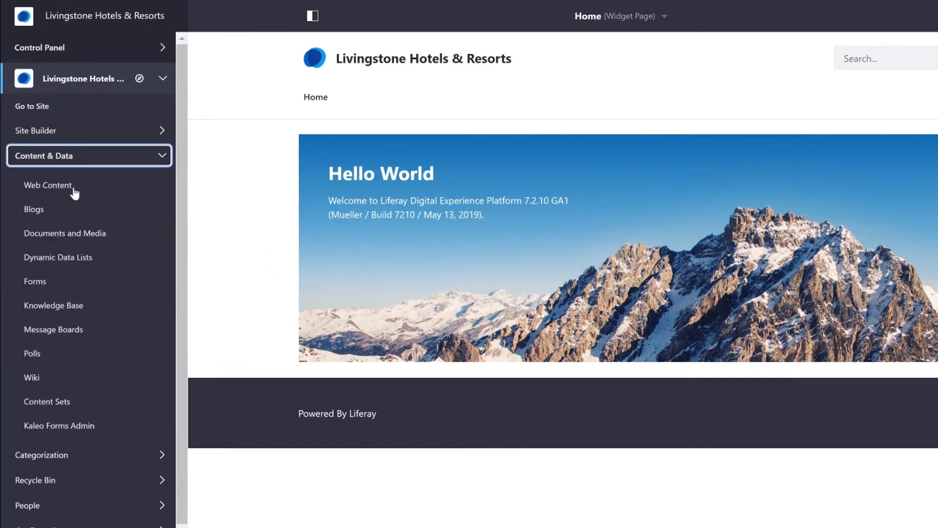
pyautogui.click(49, 185)
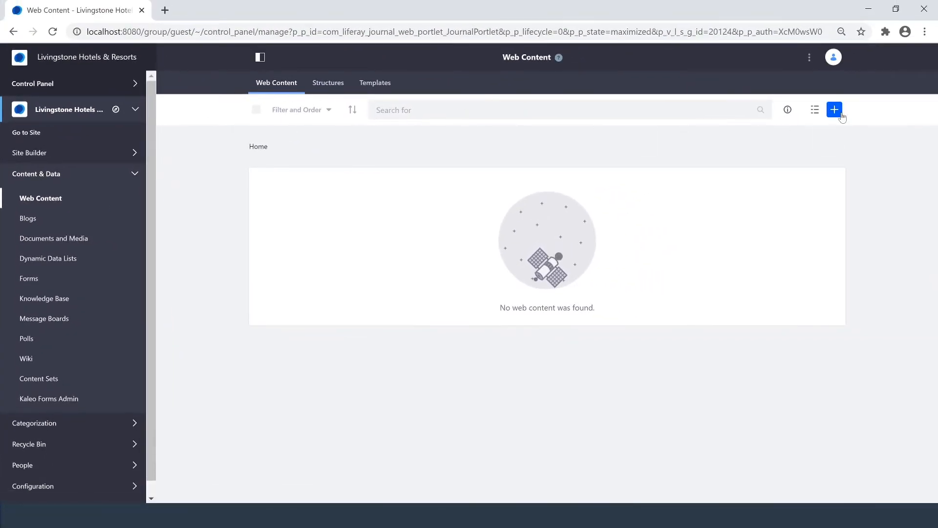
pyautogui.click(834, 110)
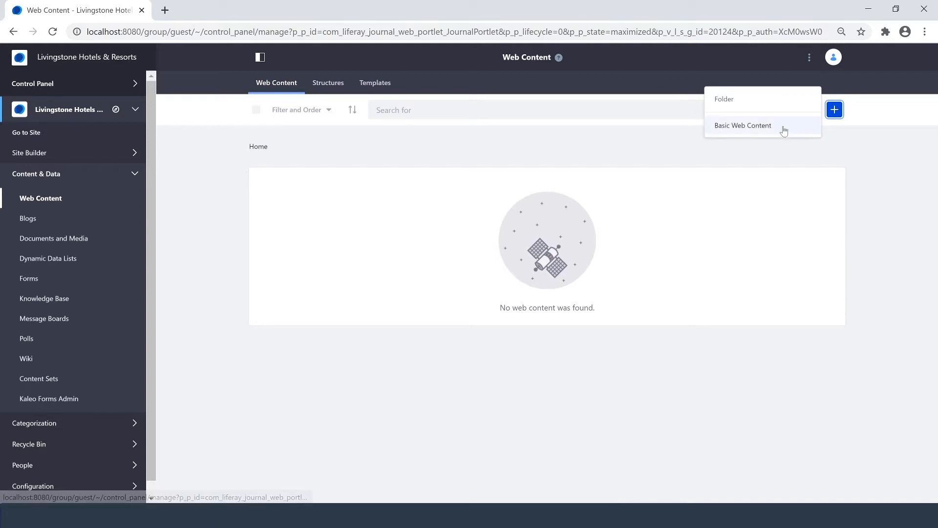
pyautogui.click(742, 125)
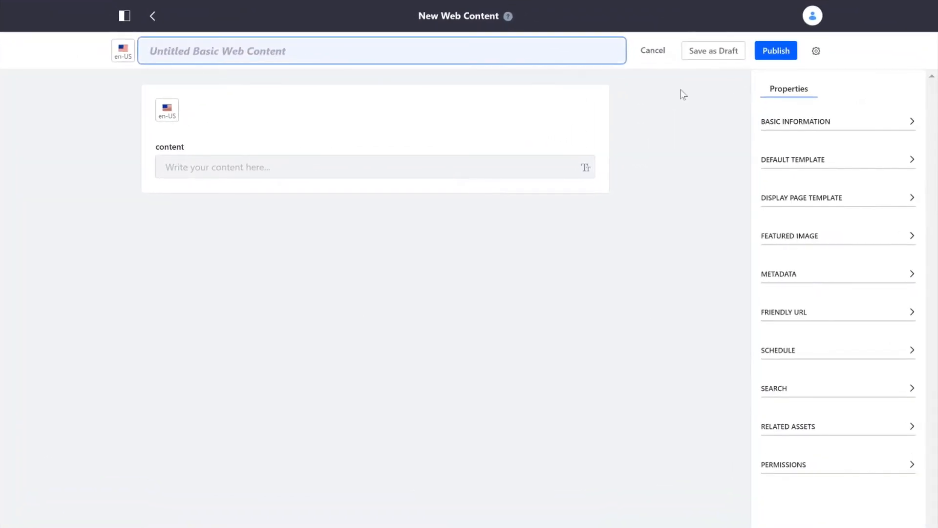
# Enter 'Trail Guidelines' as the title and fill the body with two text paragraphs
pyautogui.write('Trail')
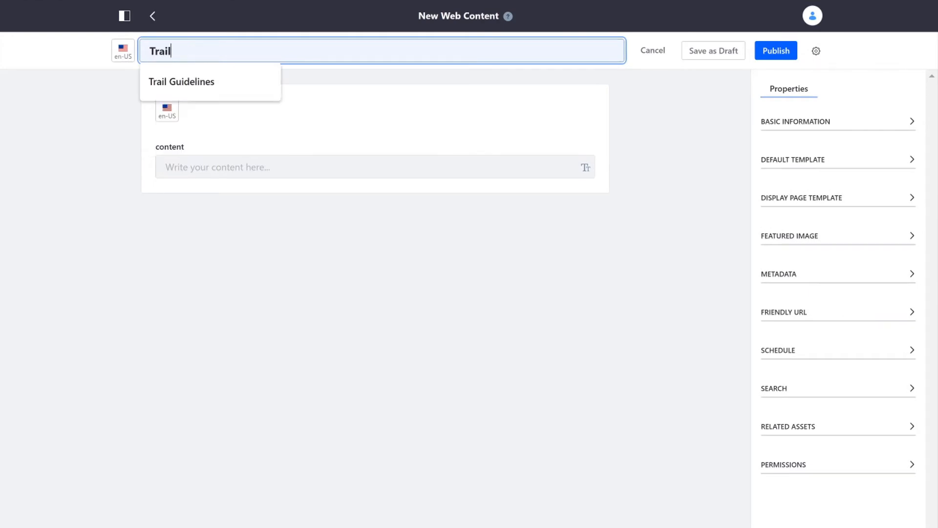
pyautogui.click(181, 81)
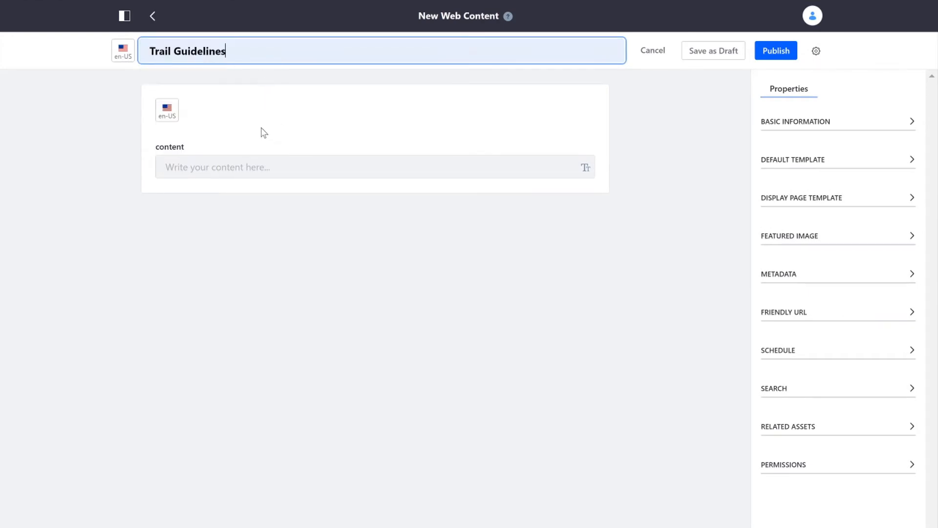
pyautogui.click(371, 167)
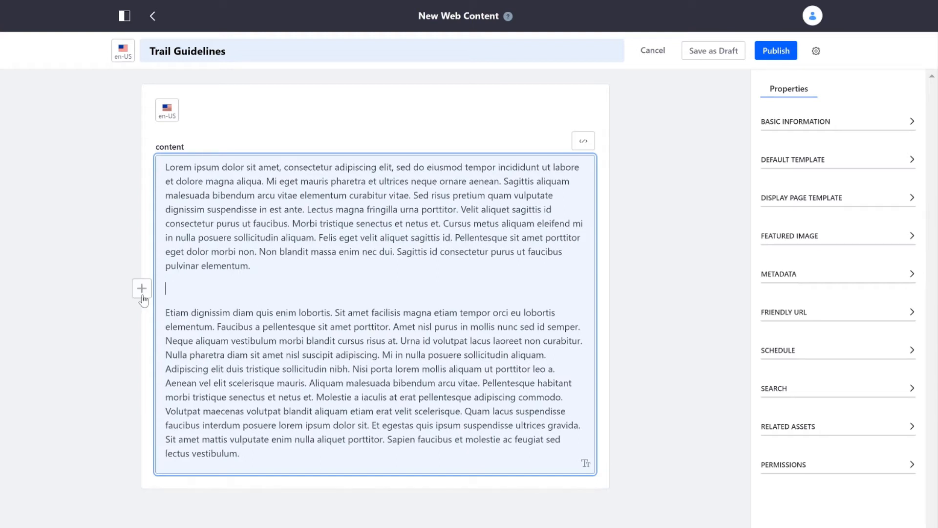
# Insert a horizontal line between the paragraphs and open the image picker
pyautogui.click(142, 289)
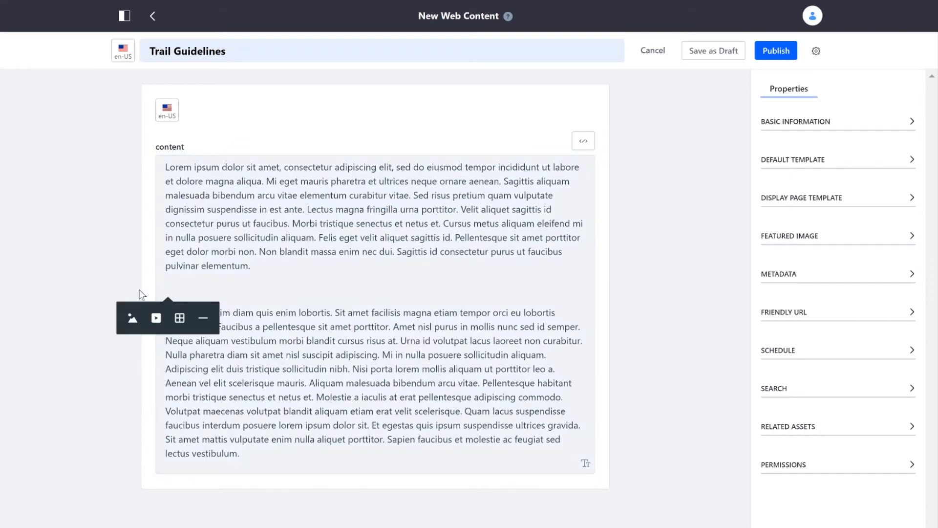
pyautogui.moveTo(155, 318)
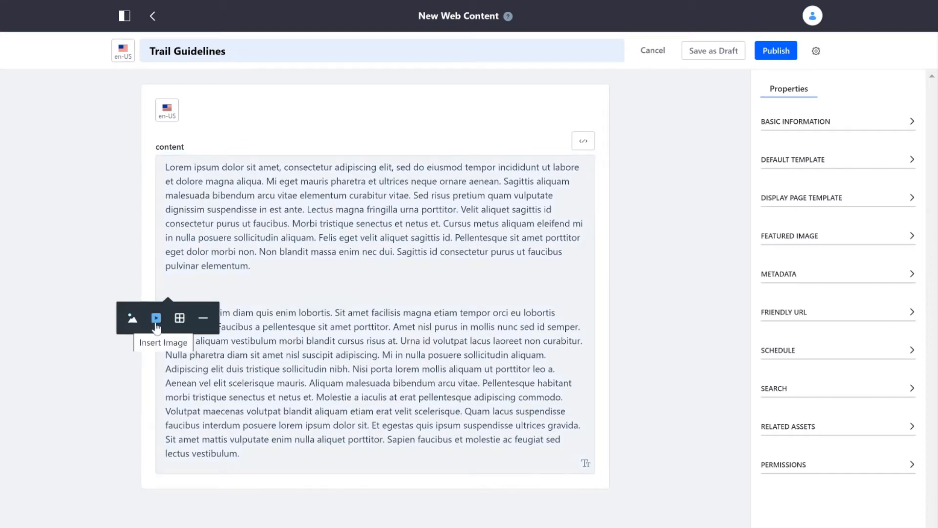
pyautogui.moveTo(179, 318)
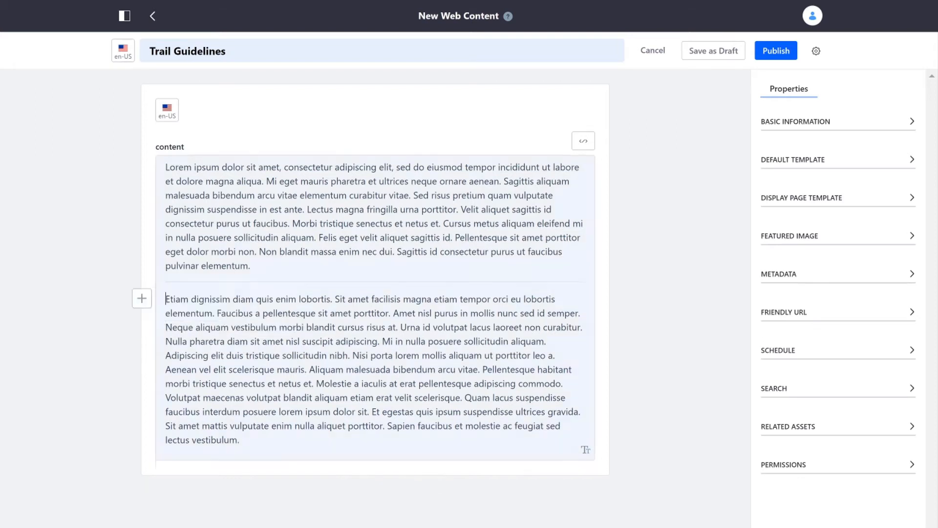
pyautogui.click(237, 440)
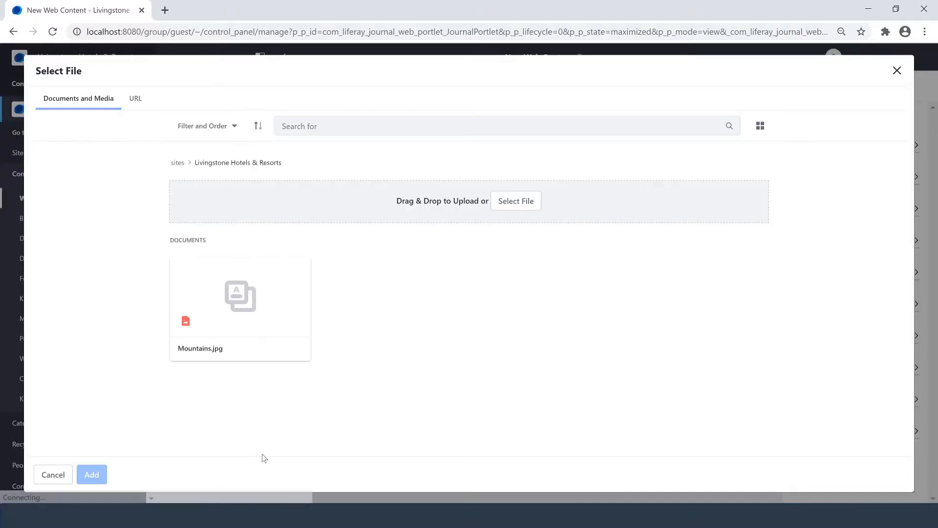
# Insert Mountains.jpg below the second paragraph and scroll down to view it
pyautogui.click(239, 299)
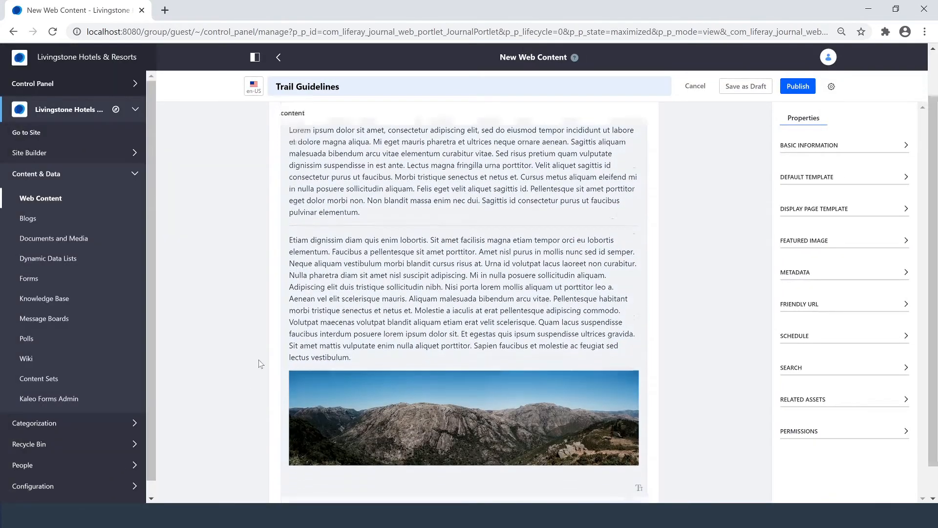
pyautogui.scroll(-3)
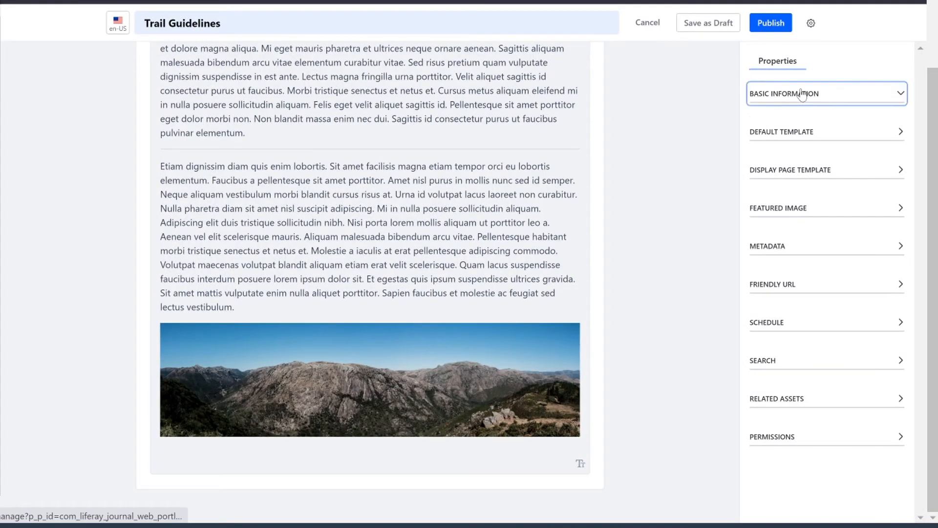
# Expand the Basic Information, Default Template and Display Page Template property sections
pyautogui.click(826, 94)
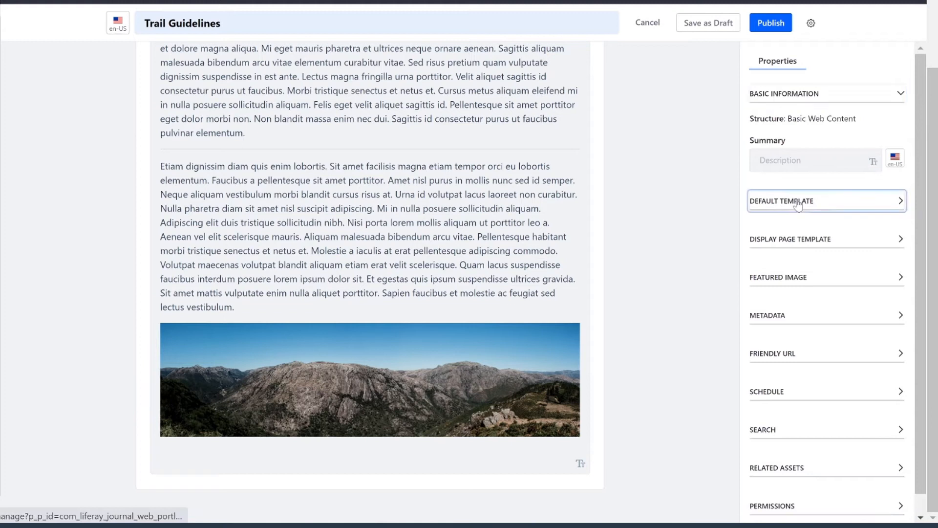
pyautogui.click(825, 201)
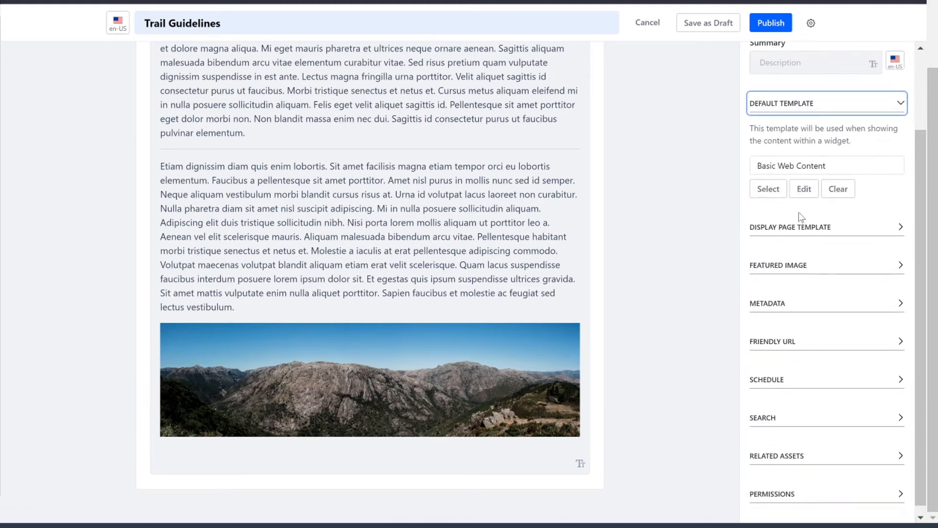
pyautogui.click(826, 227)
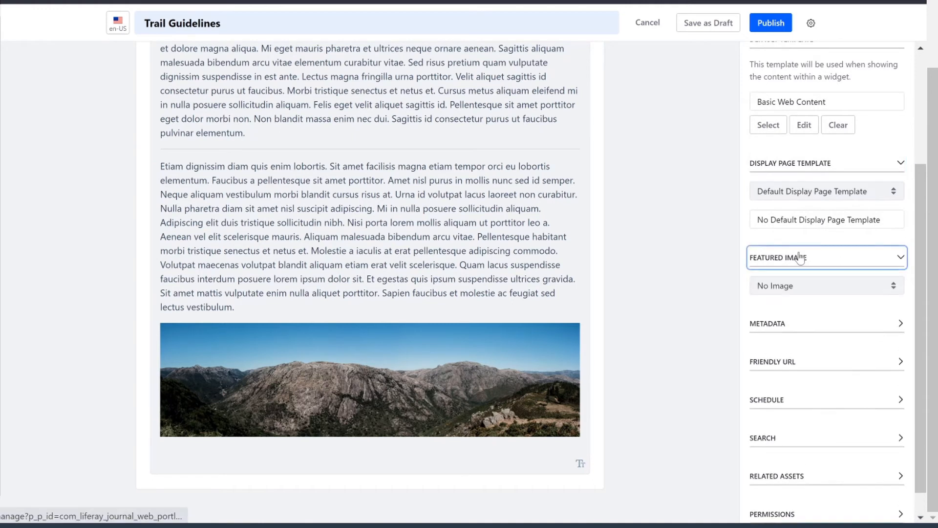
pyautogui.scroll(-3)
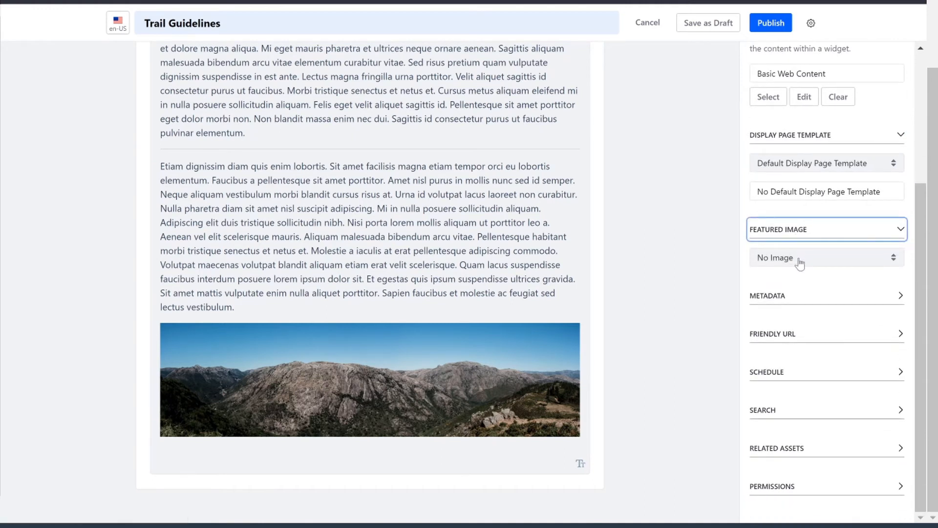
pyautogui.moveTo(794, 297)
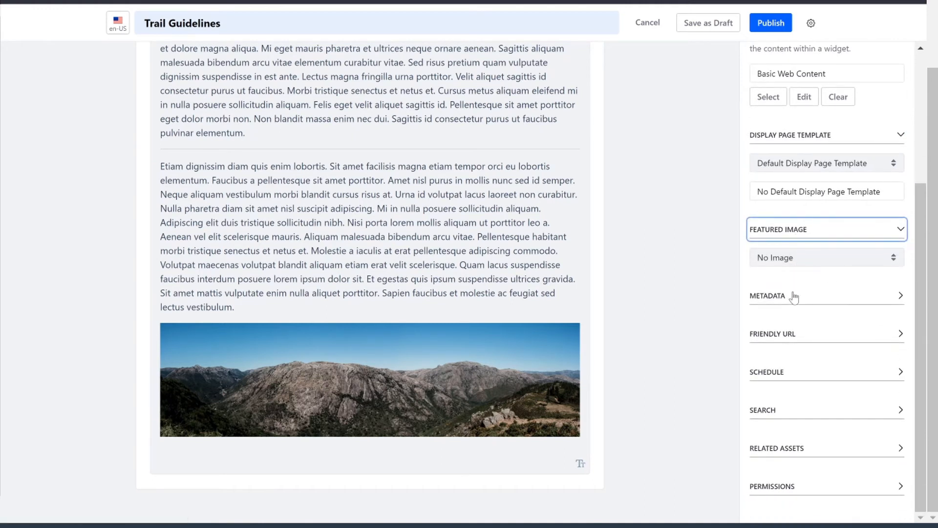
# Expand the Metadata, Schedule and Permissions sections to check visibility settings
pyautogui.click(768, 296)
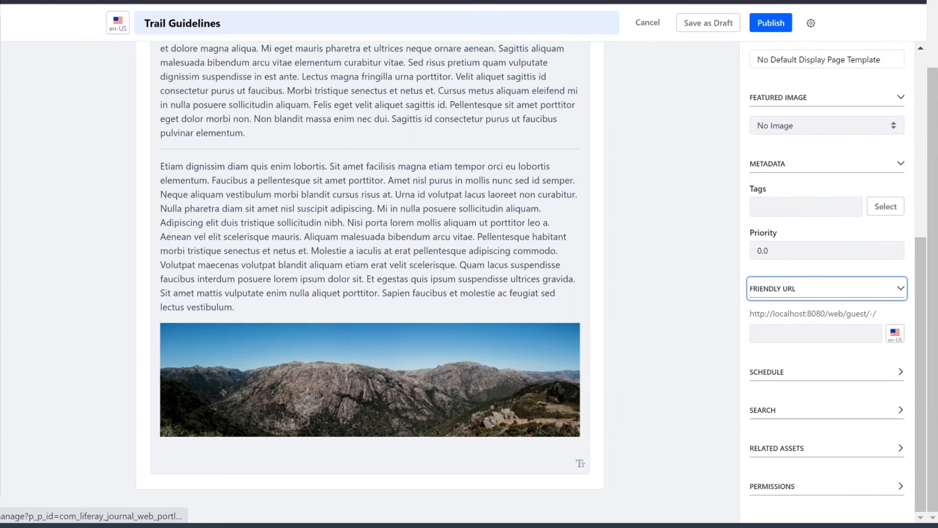
pyautogui.click(825, 371)
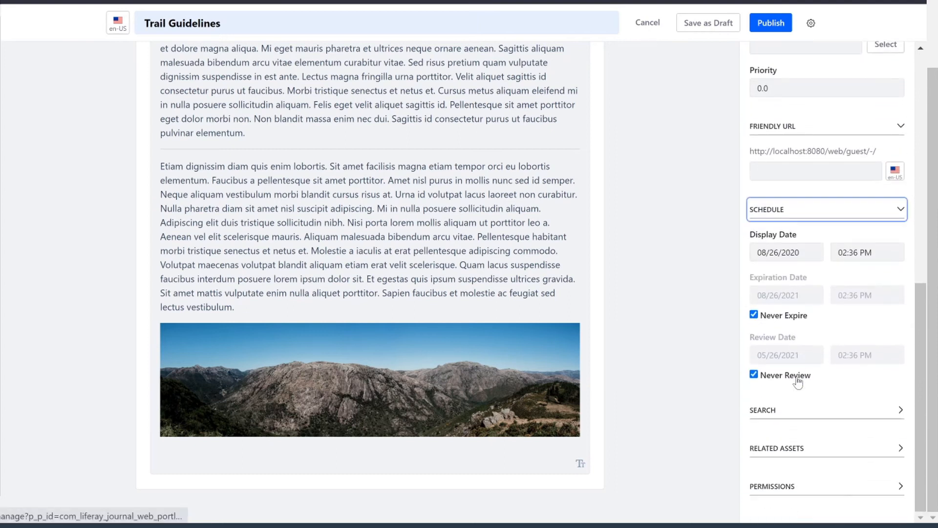
pyautogui.moveTo(803, 417)
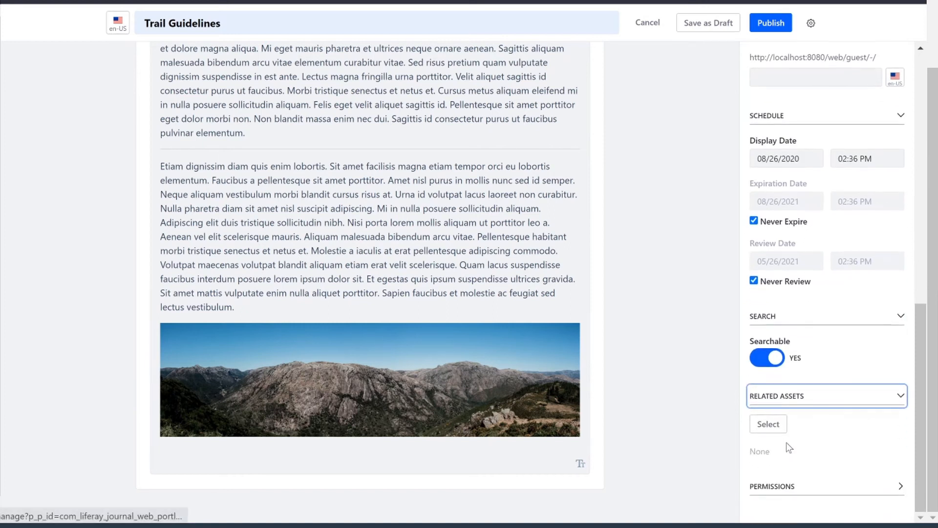
pyautogui.moveTo(796, 450)
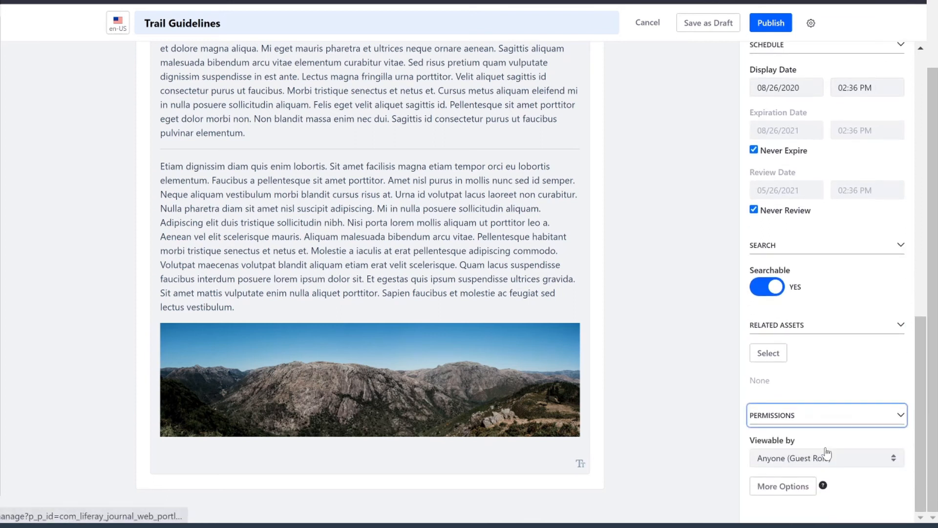
pyautogui.click(826, 458)
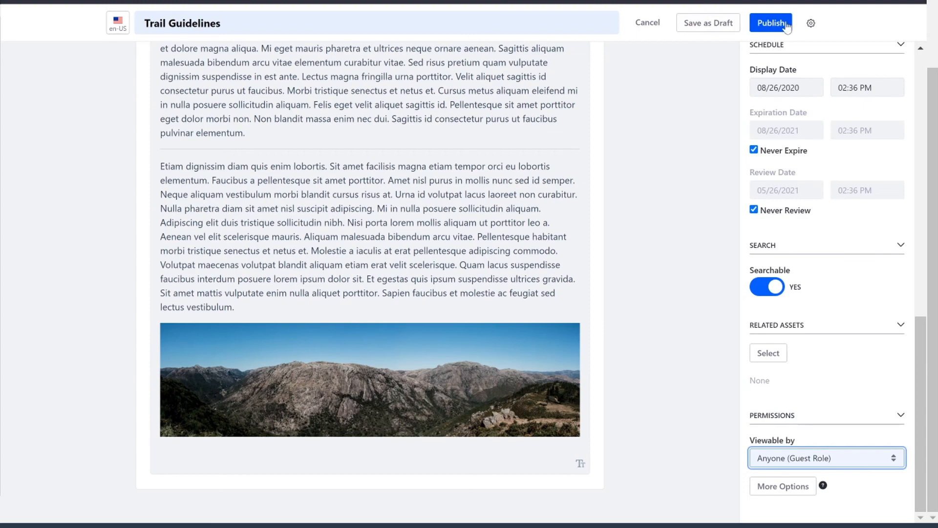
# Publish Trail Guidelines so it appears as Approved in the Web Content list
pyautogui.click(770, 23)
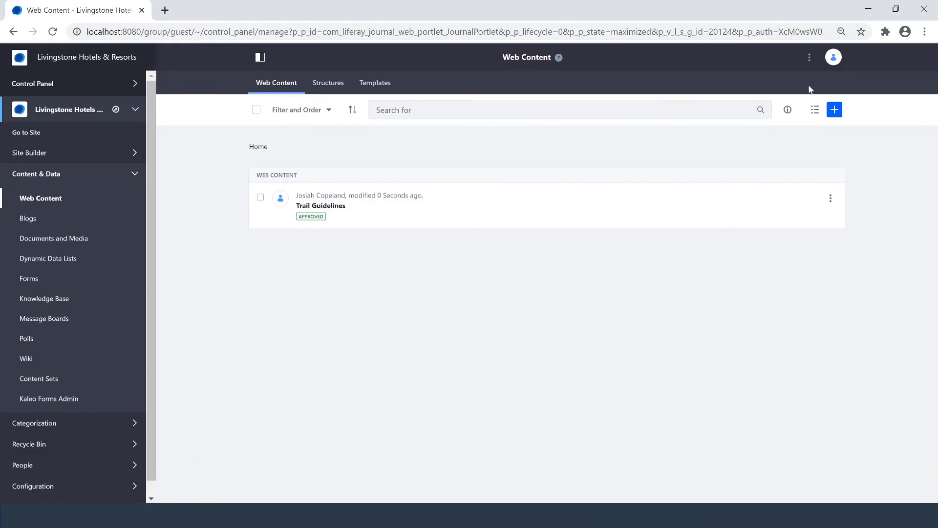
pyautogui.moveTo(320, 205)
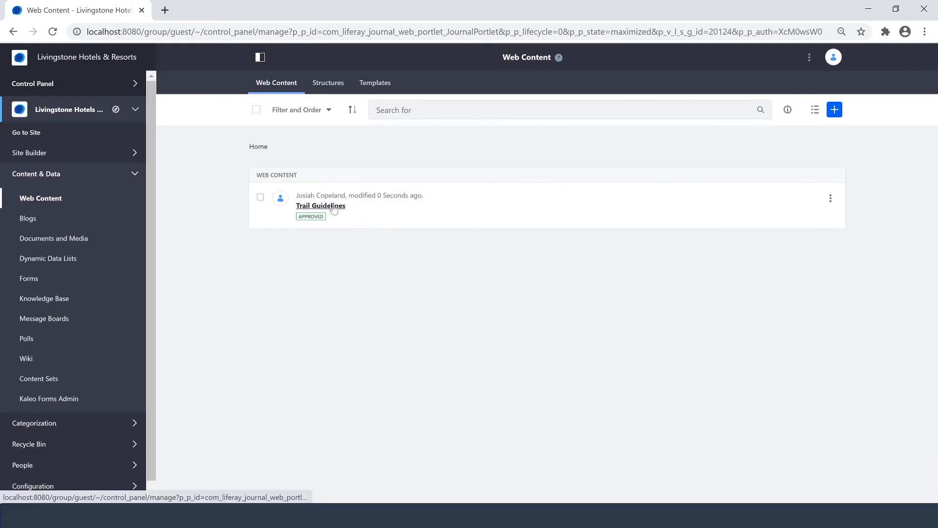